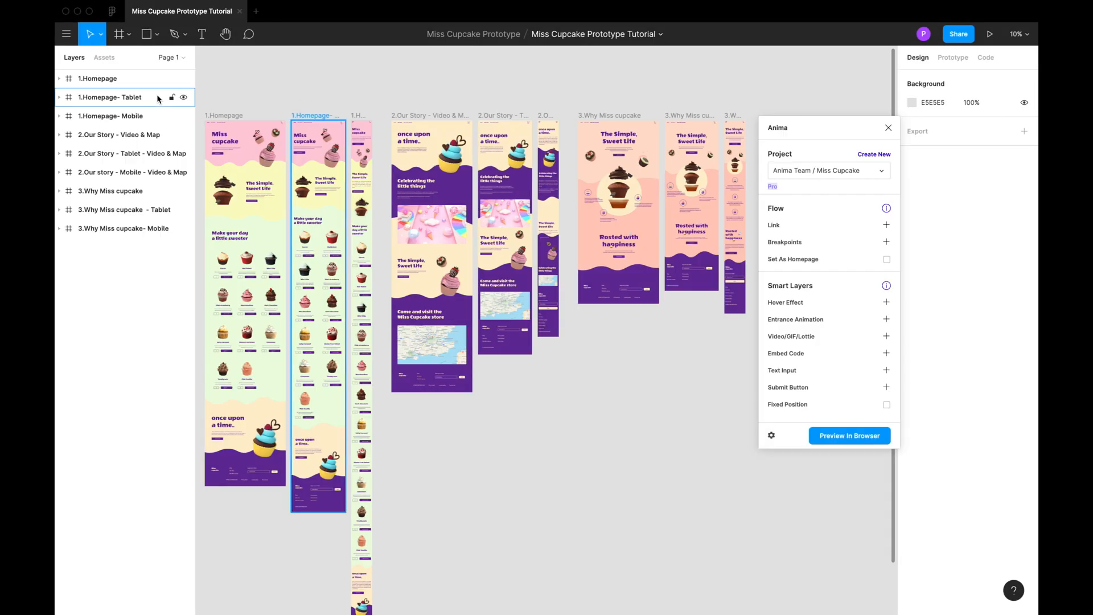
# Check the frame groups, then pair the 1.Homepage frames as 1440/960/375 px breakpoints.
pyautogui.click(110, 116)
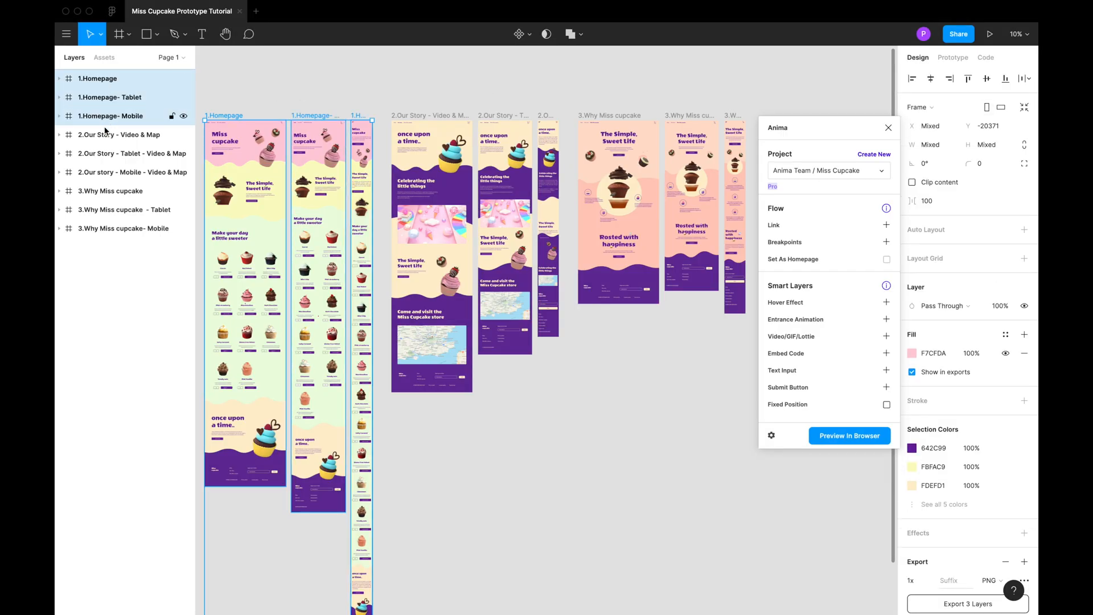
pyautogui.click(118, 135)
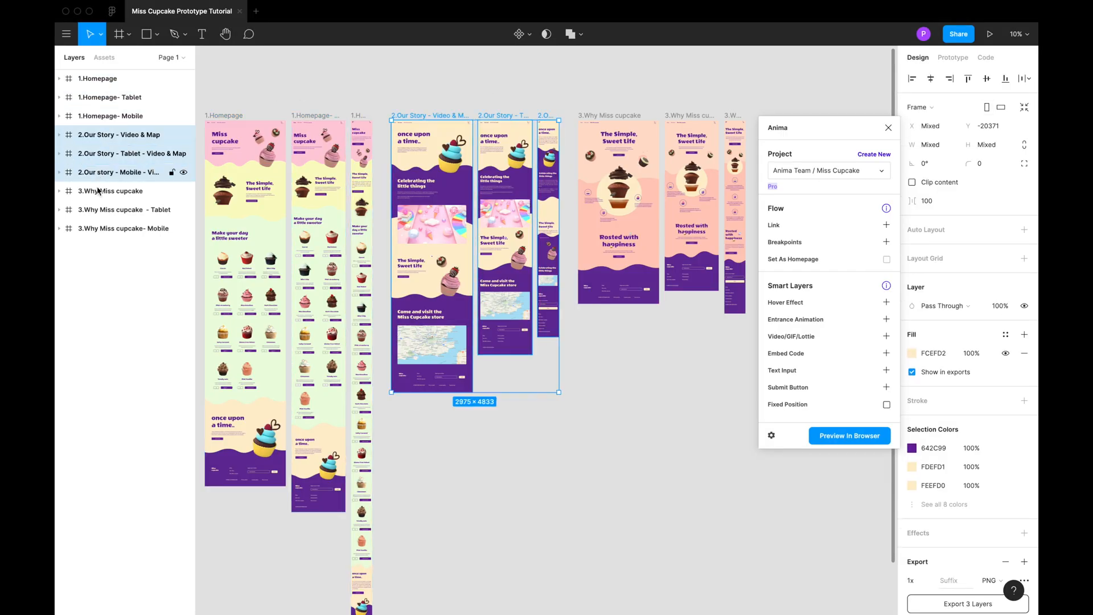
pyautogui.click(109, 191)
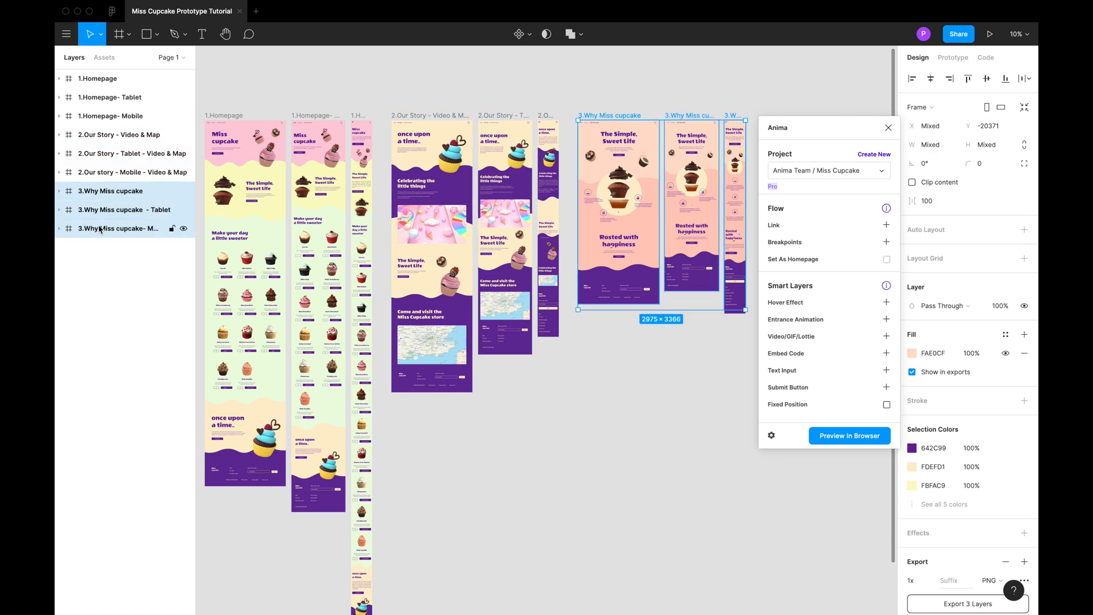
pyautogui.click(401, 78)
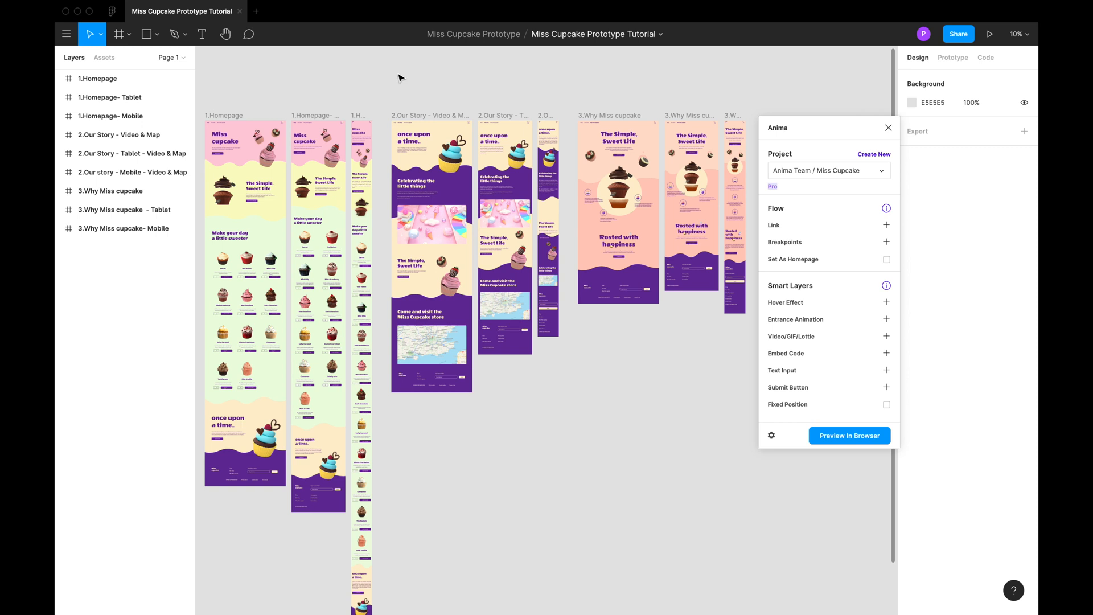
pyautogui.moveTo(409, 72)
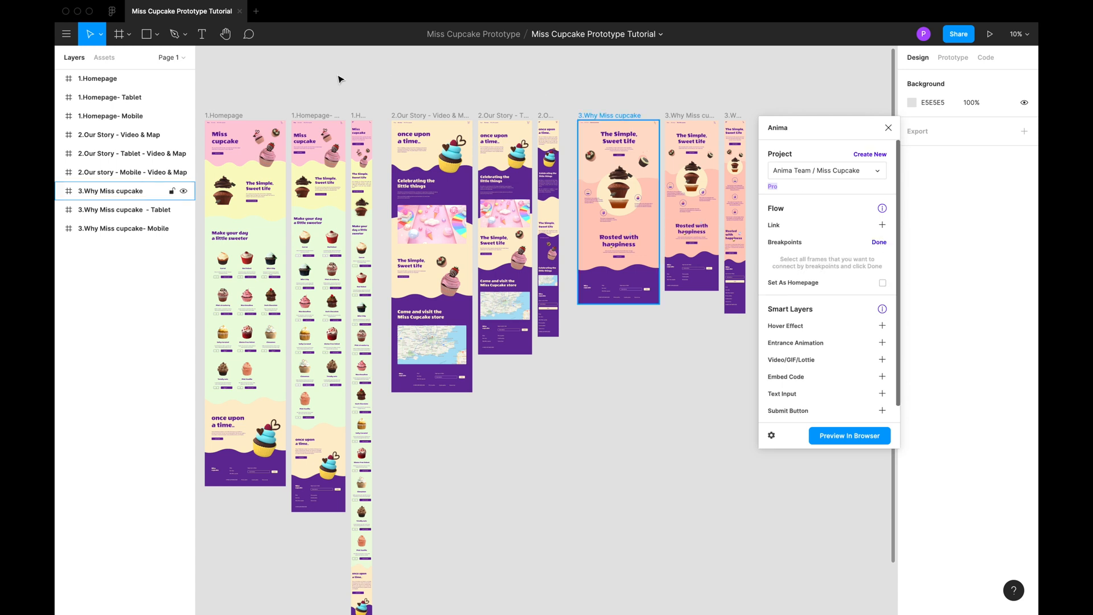
pyautogui.click(99, 78)
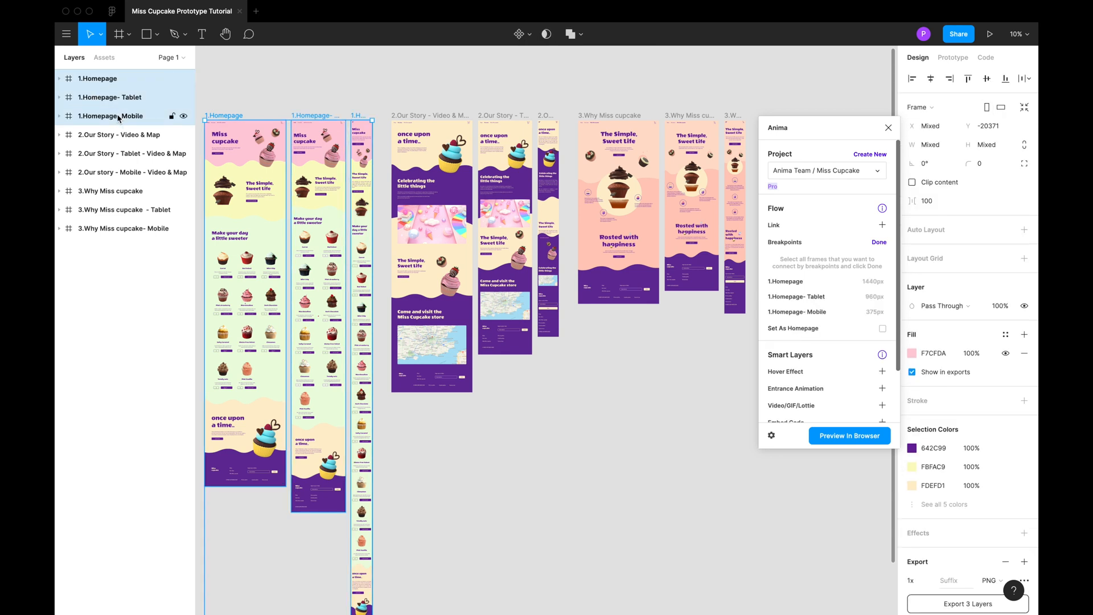
pyautogui.click(880, 243)
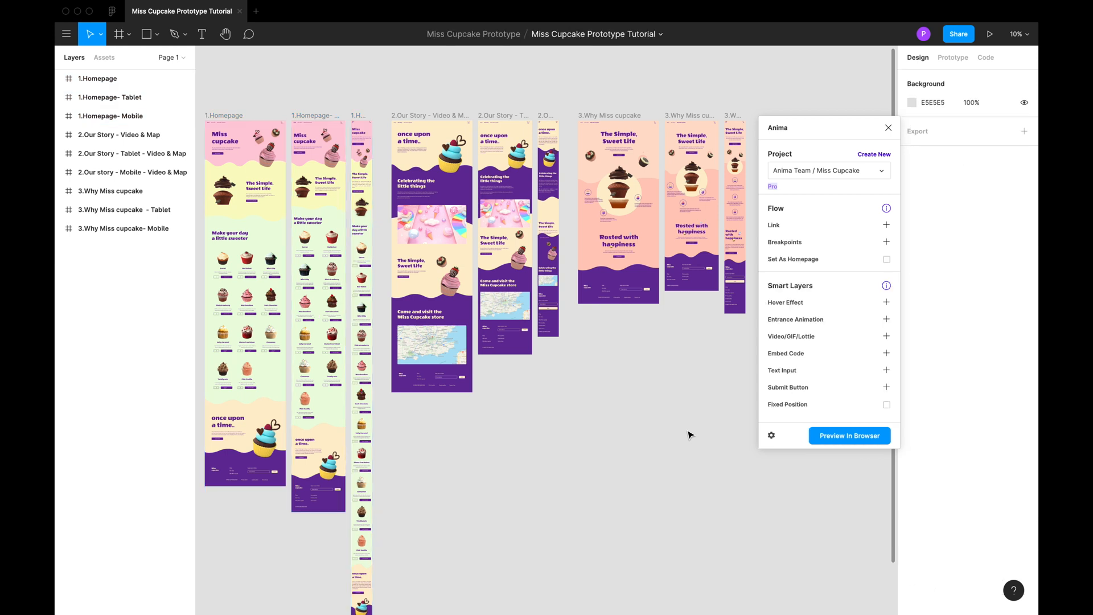
pyautogui.click(885, 242)
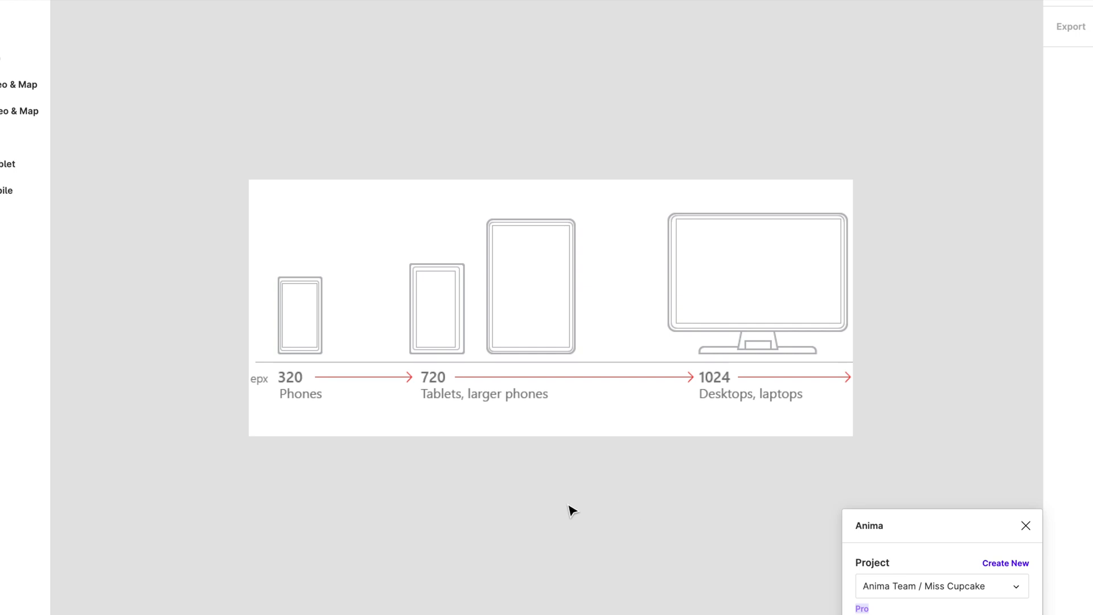
pyautogui.click(313, 380)
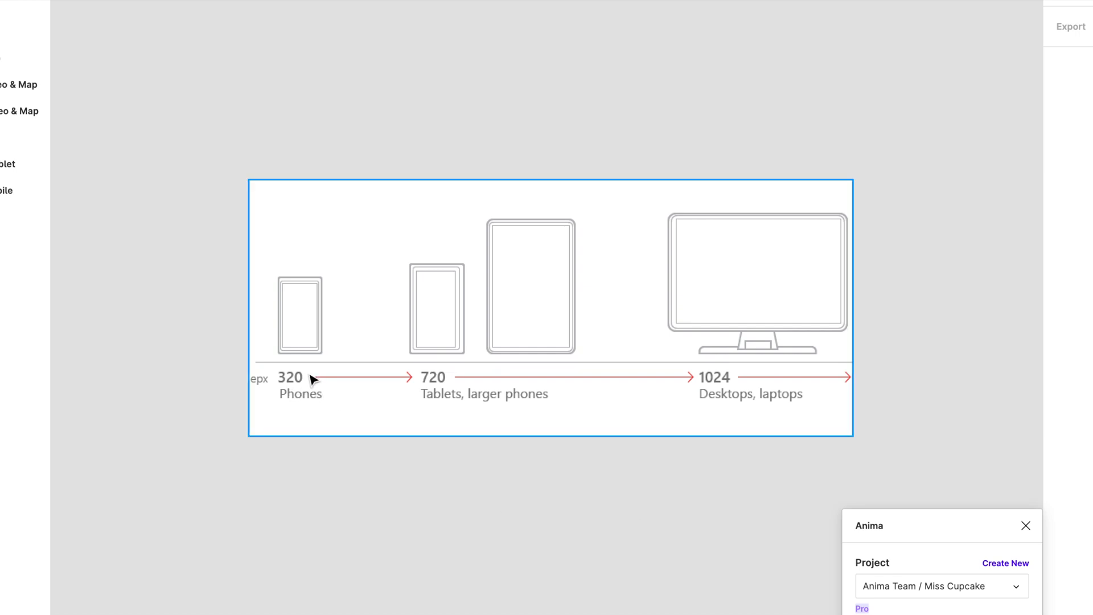
pyautogui.moveTo(425, 387)
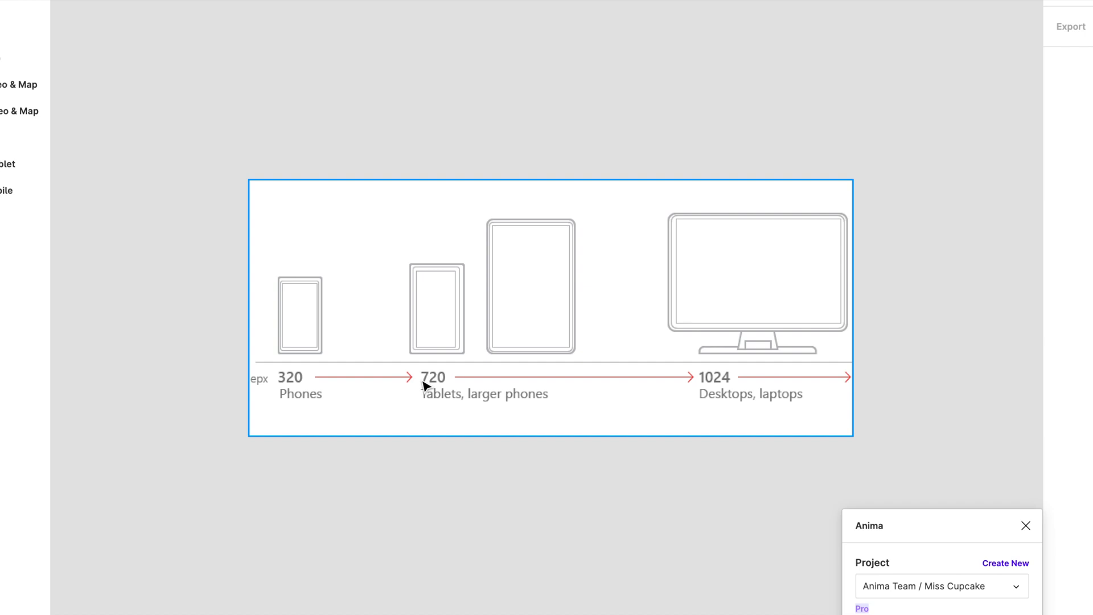
pyautogui.moveTo(303, 369)
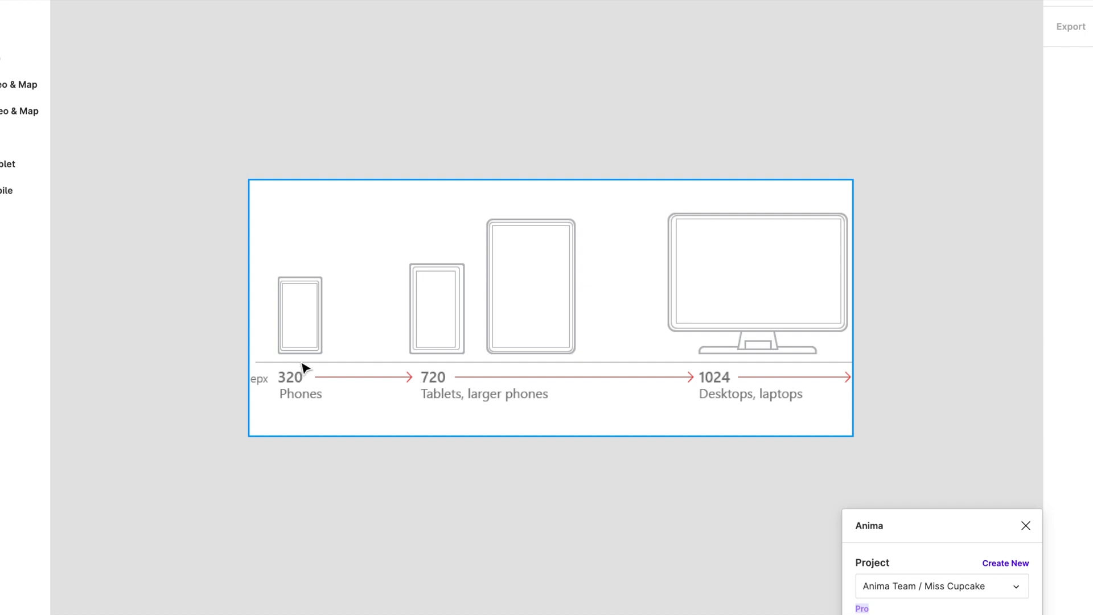
pyautogui.moveTo(413, 376)
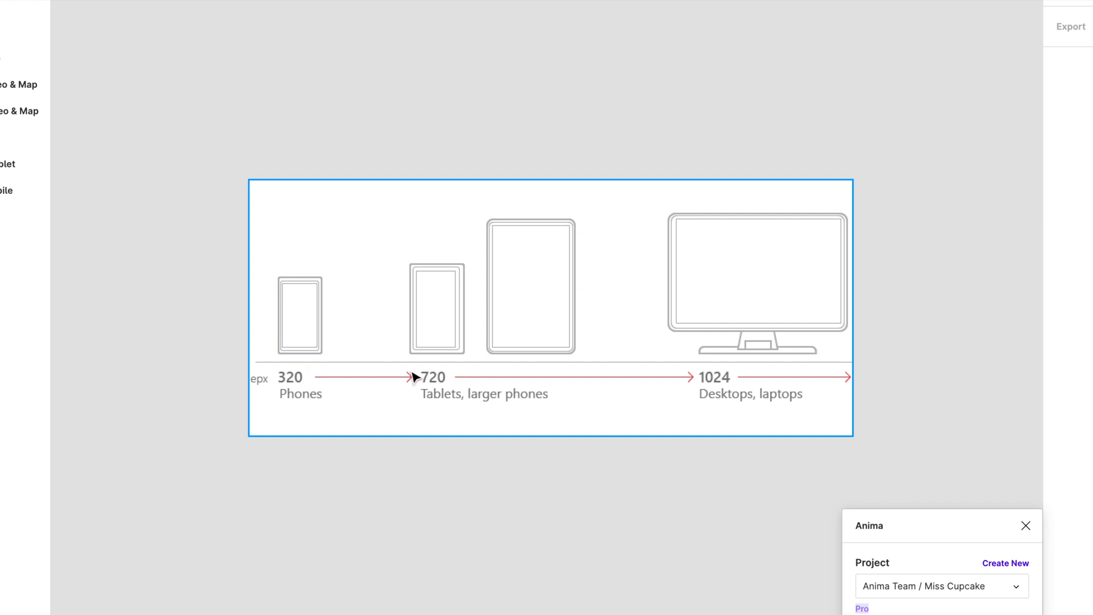
pyautogui.moveTo(499, 398)
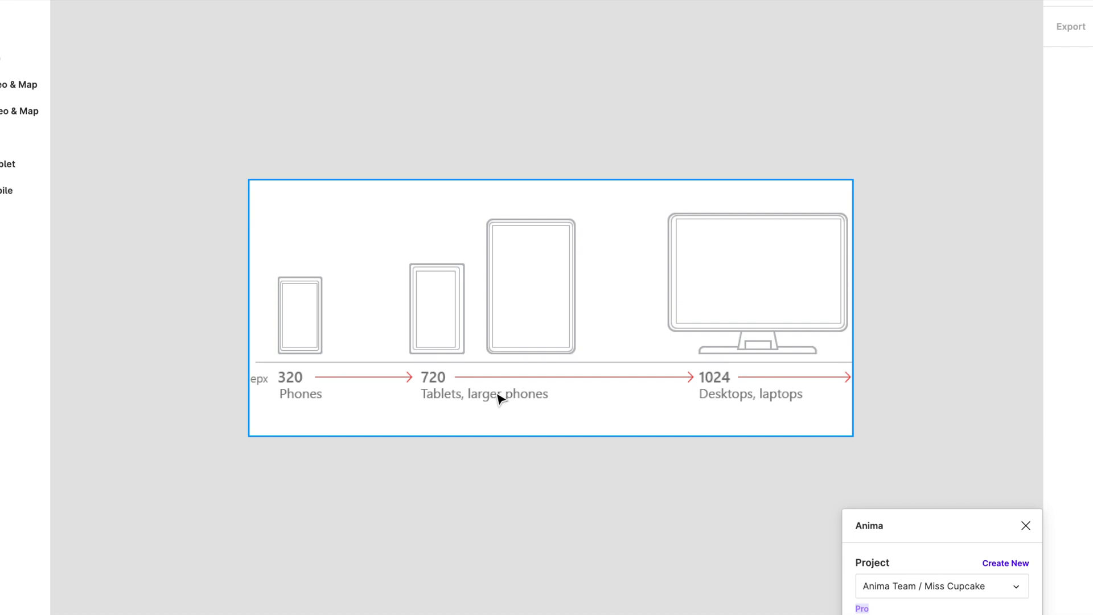
pyautogui.moveTo(480, 385)
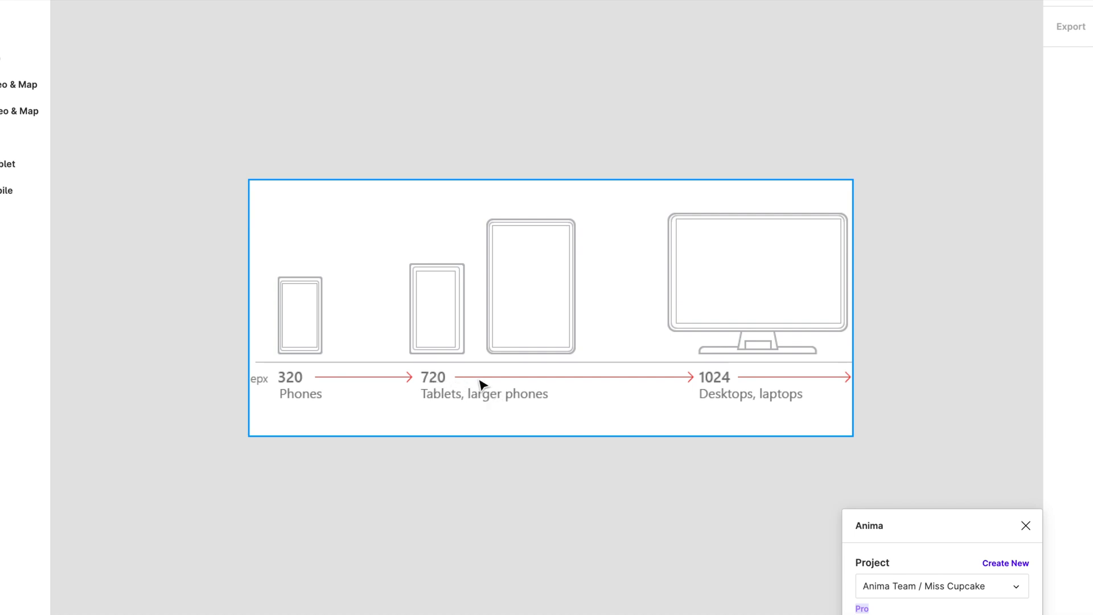
pyautogui.moveTo(695, 380)
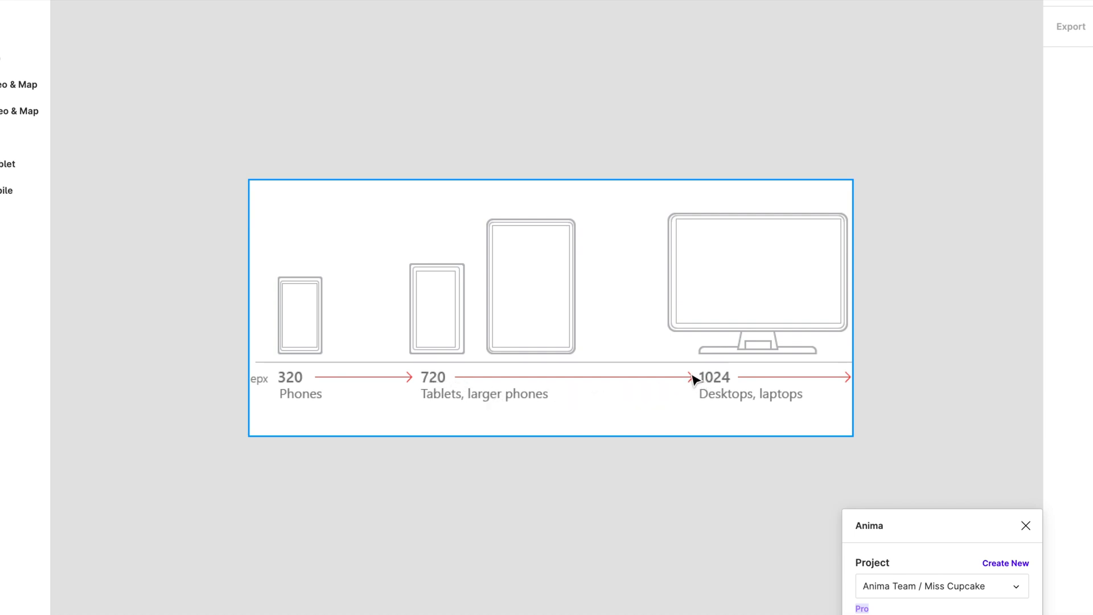
pyautogui.moveTo(444, 391)
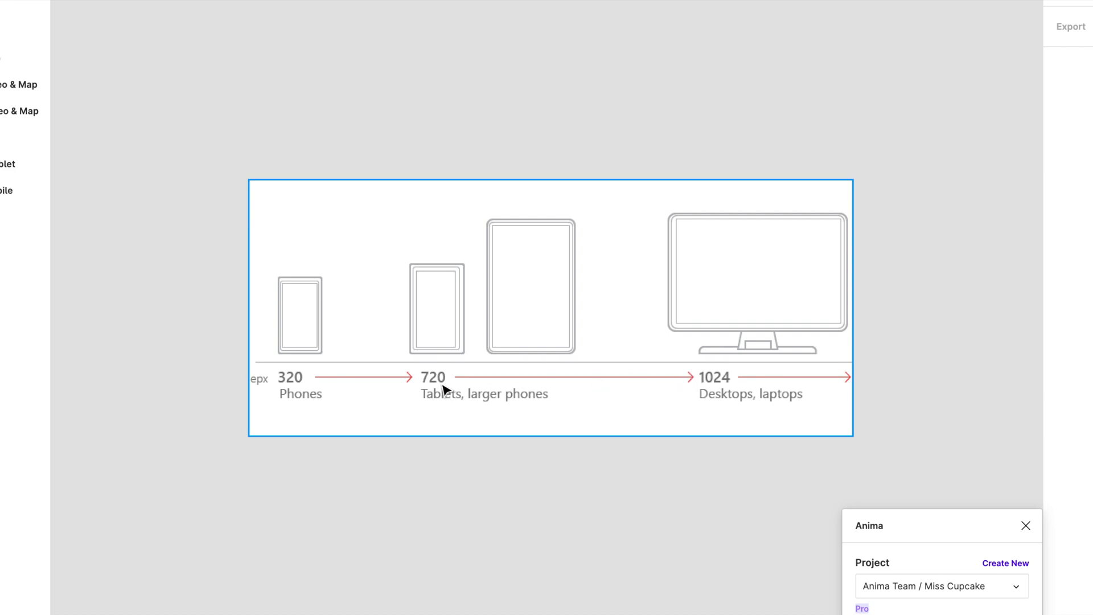
pyautogui.moveTo(691, 382)
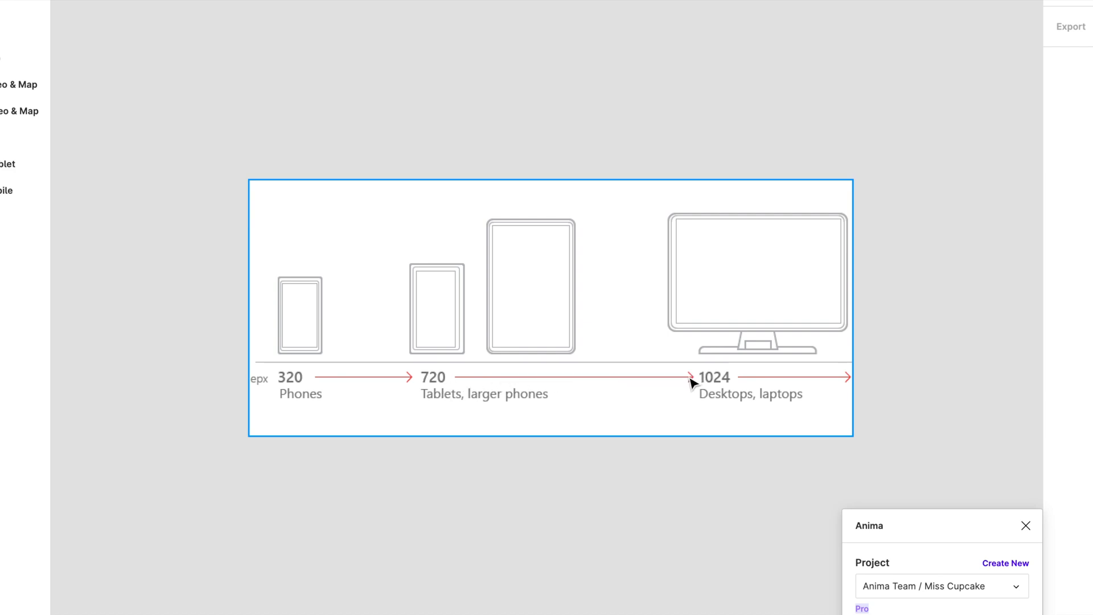
pyautogui.moveTo(691, 383)
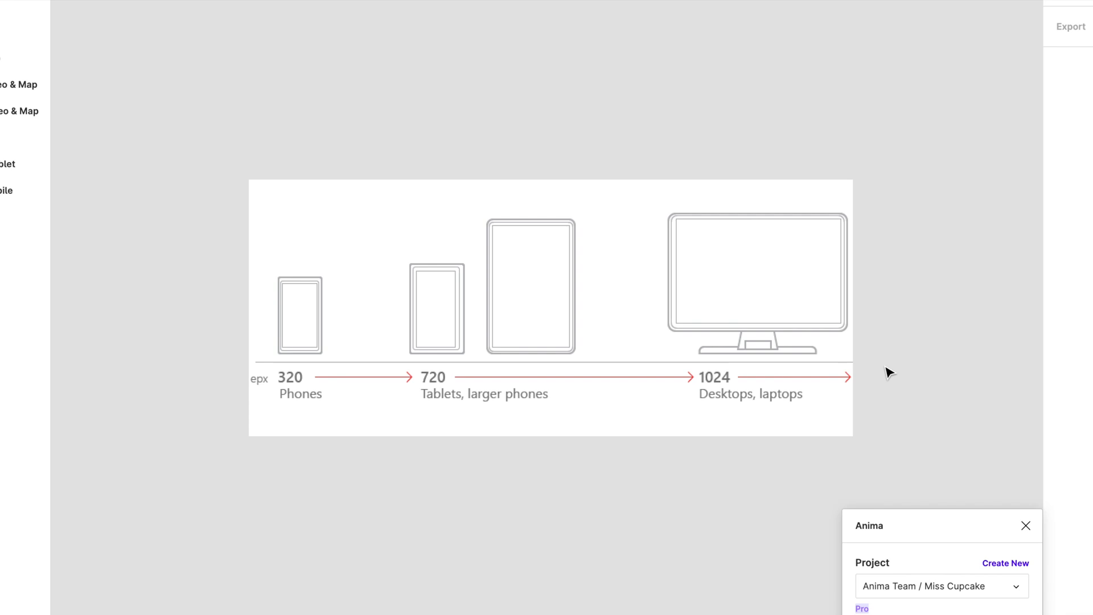
pyautogui.moveTo(866, 376)
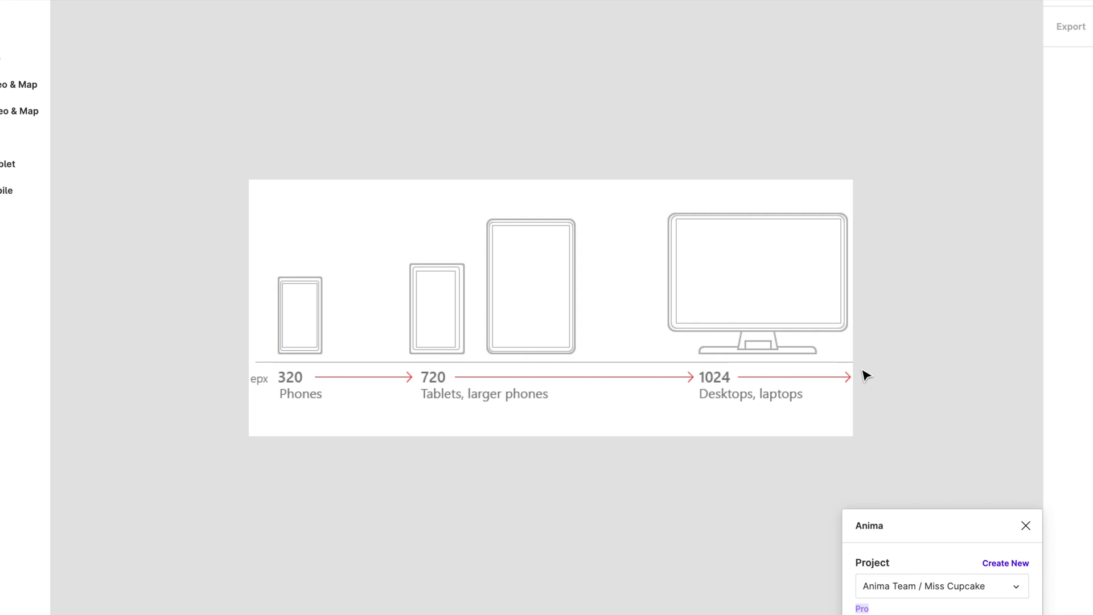
pyautogui.moveTo(936, 517)
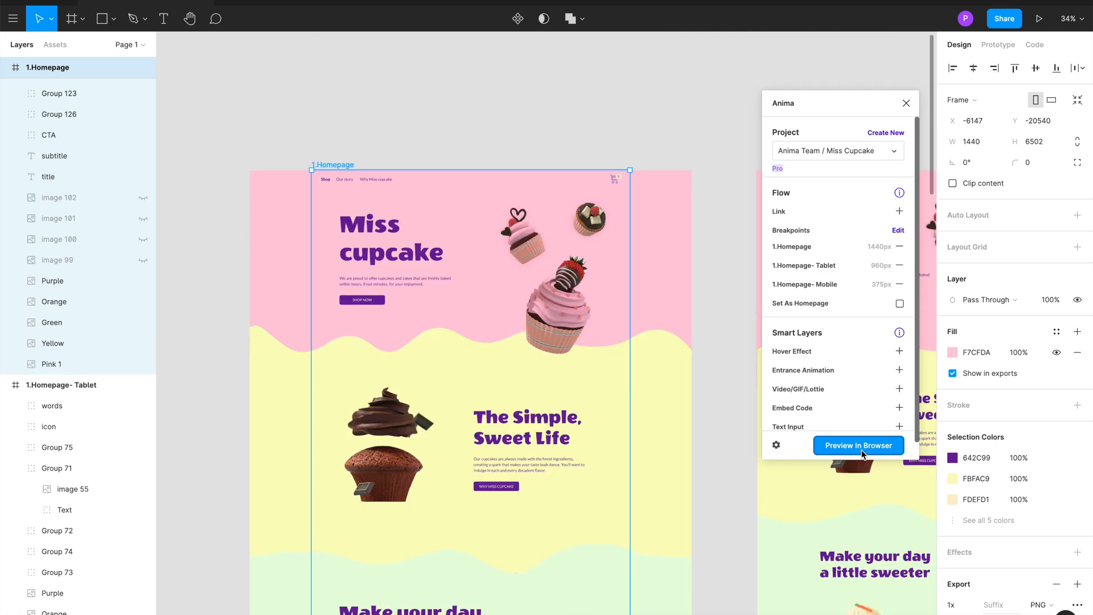
# Launch Anima's Preview in Browser for the 1.Homepage frame.
pyautogui.click(858, 444)
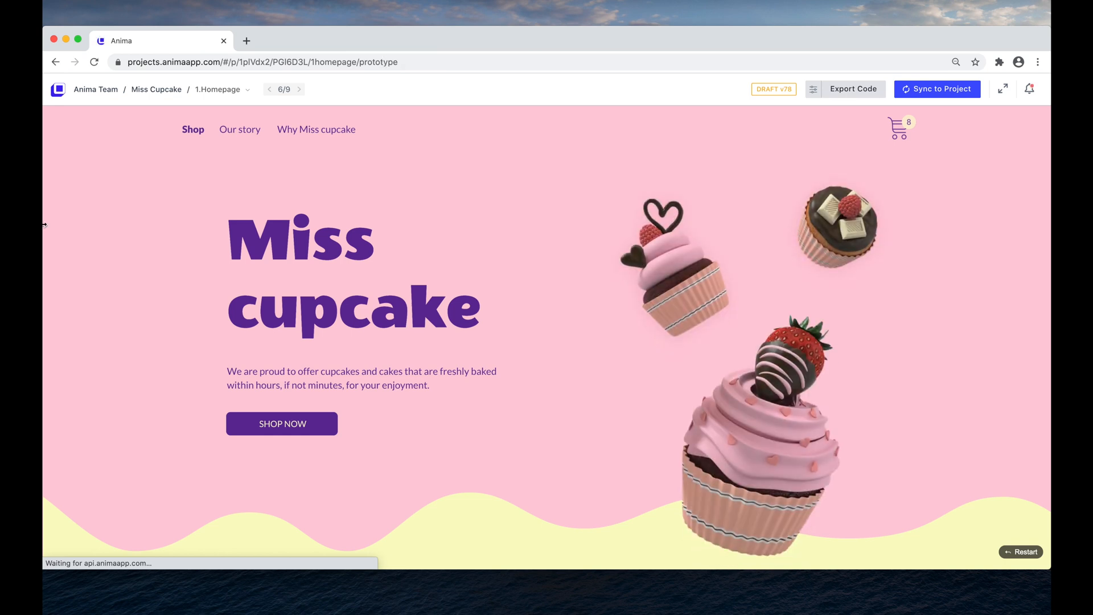